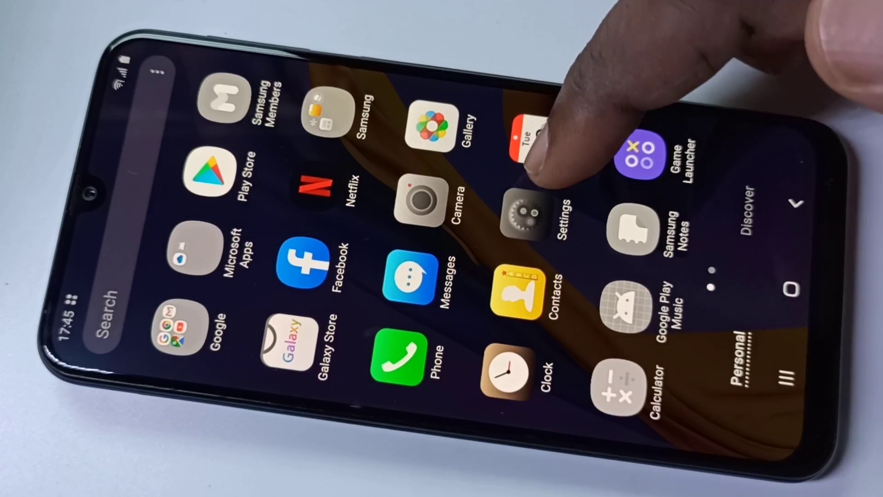
# - Reach the Debugging section of the Developer options page from the phone's Settings
pyautogui.click(525, 213)
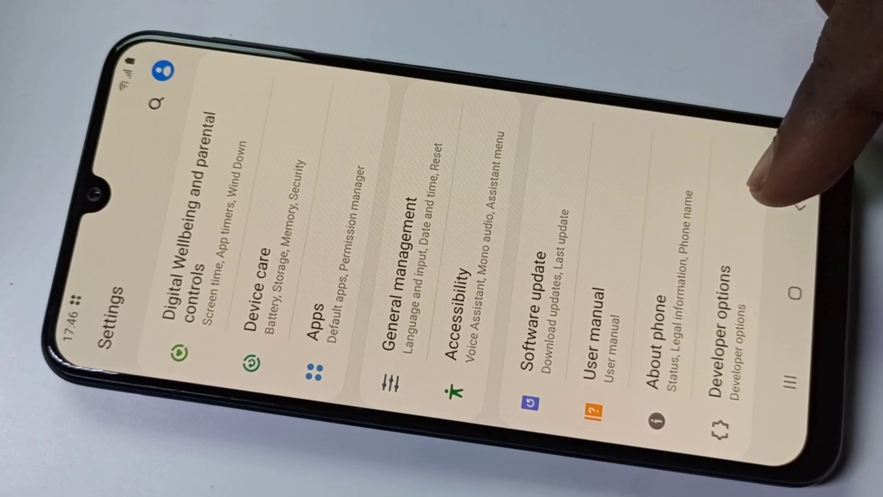
pyautogui.click(730, 333)
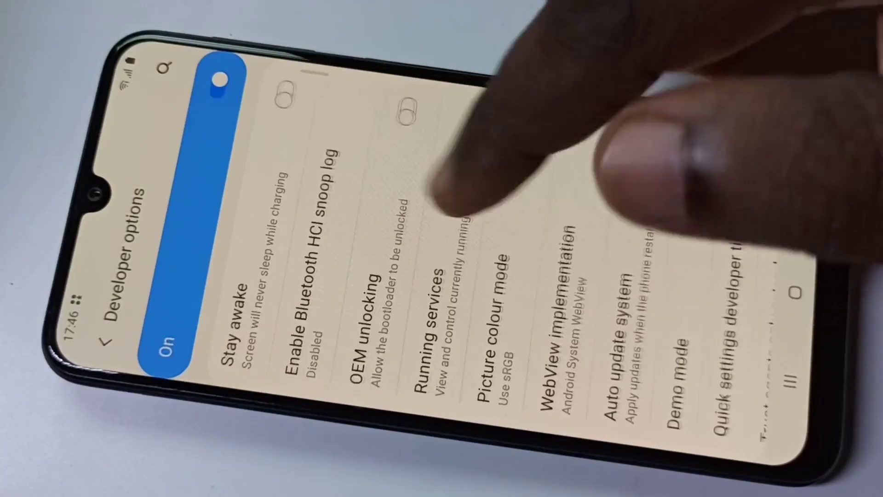
pyautogui.scroll(-3)
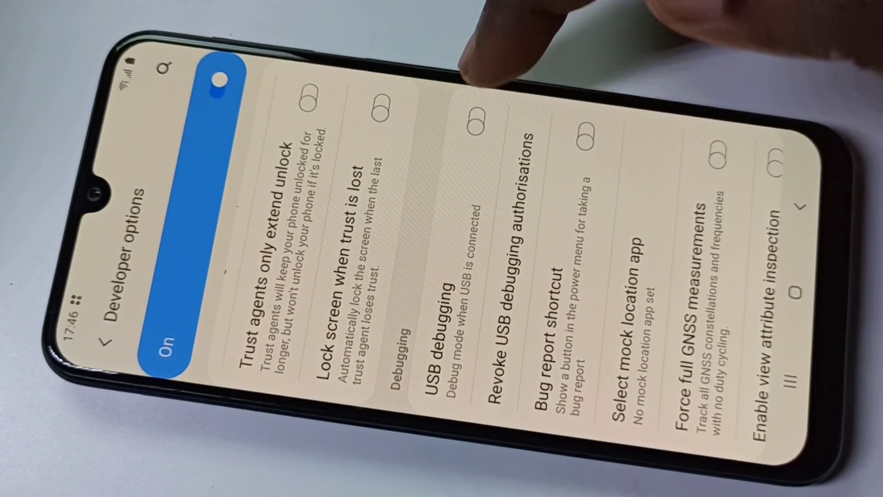
# - Switch USB debugging on and confirm OK in the Allow USB debugging warning
pyautogui.click(475, 124)
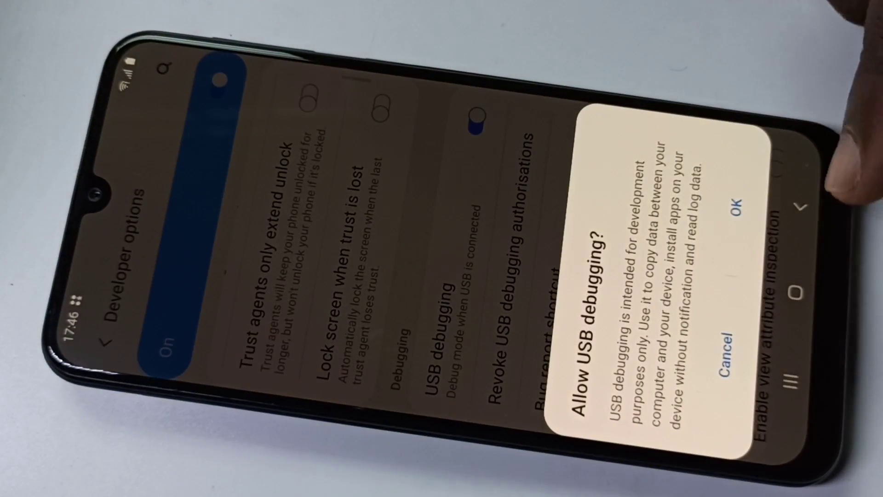
pyautogui.click(738, 216)
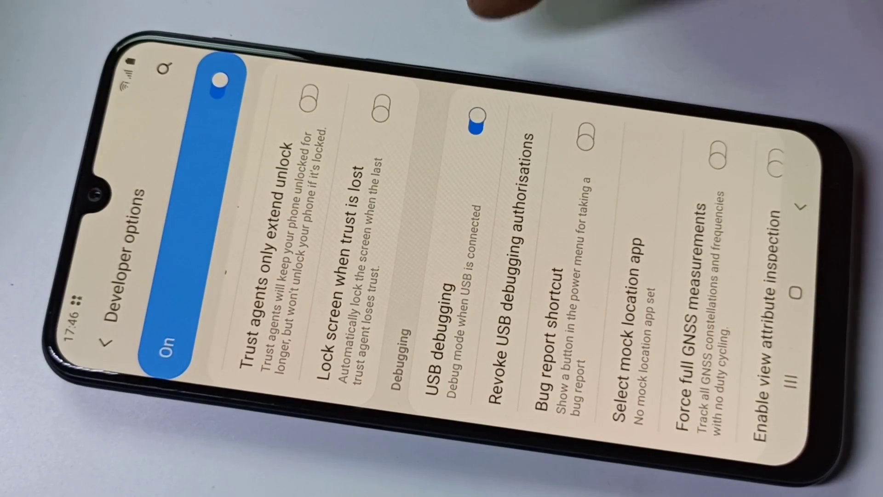
# - Switch USB debugging off, then turn off the Developer options master switch
pyautogui.click(478, 121)
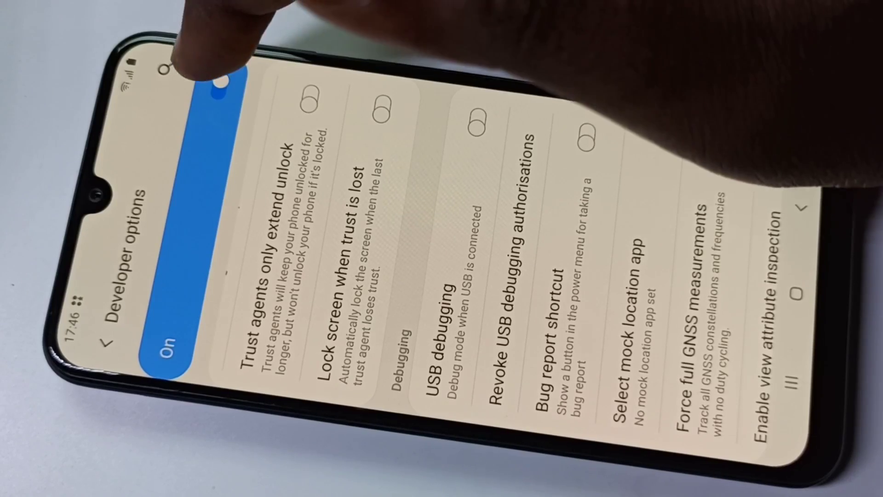
pyautogui.click(212, 95)
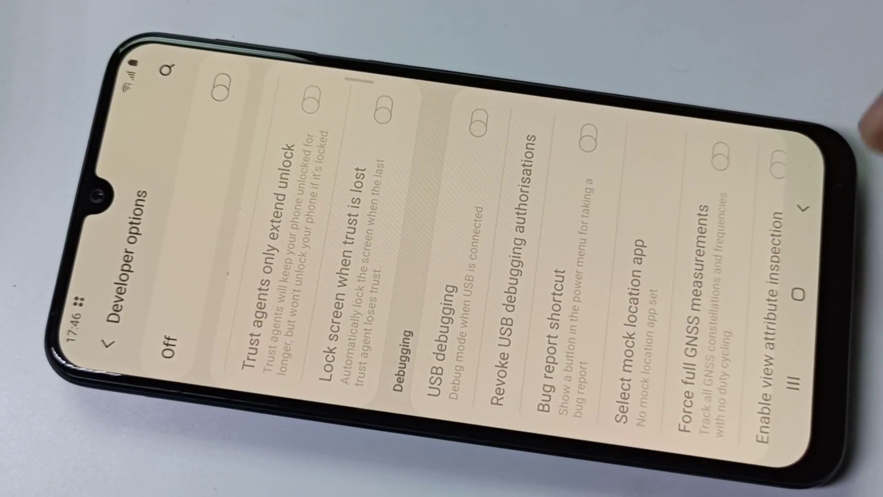